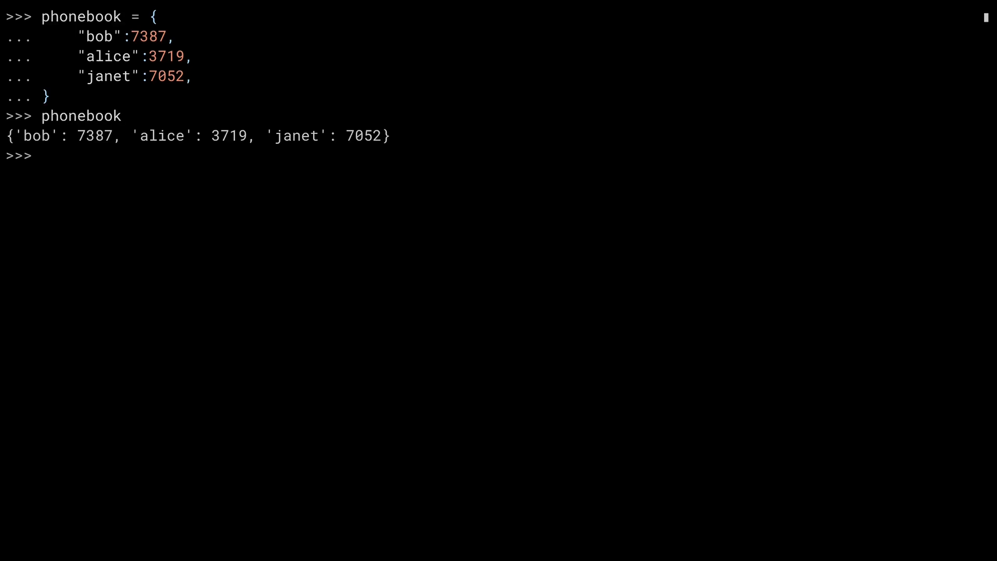
Step: Look up phonebook["alice"], which returns 3719
{"action": "type", "text": "phonebook[\"alice"}
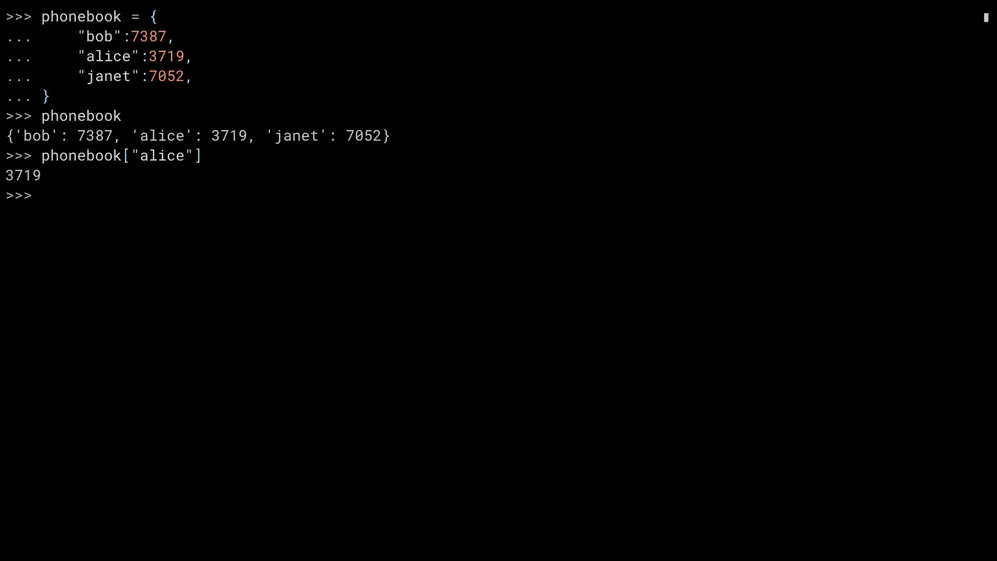
{"action": "type", "text": "phonebook[\""}
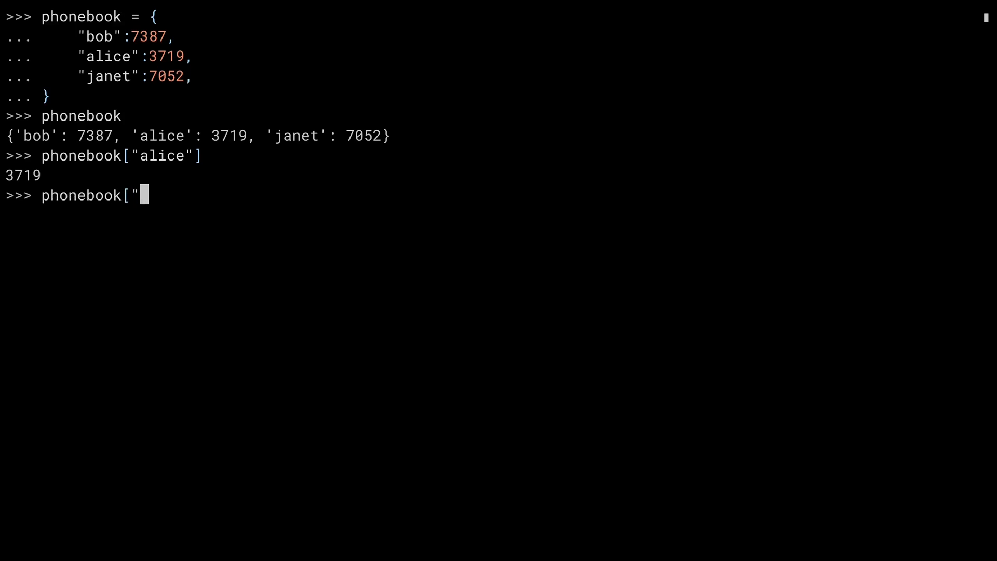
Step: Run phonebook["fred"] raising a KeyError, then phonebook.get for alice (3719) and fred
{"action": "key", "text": "Return"}
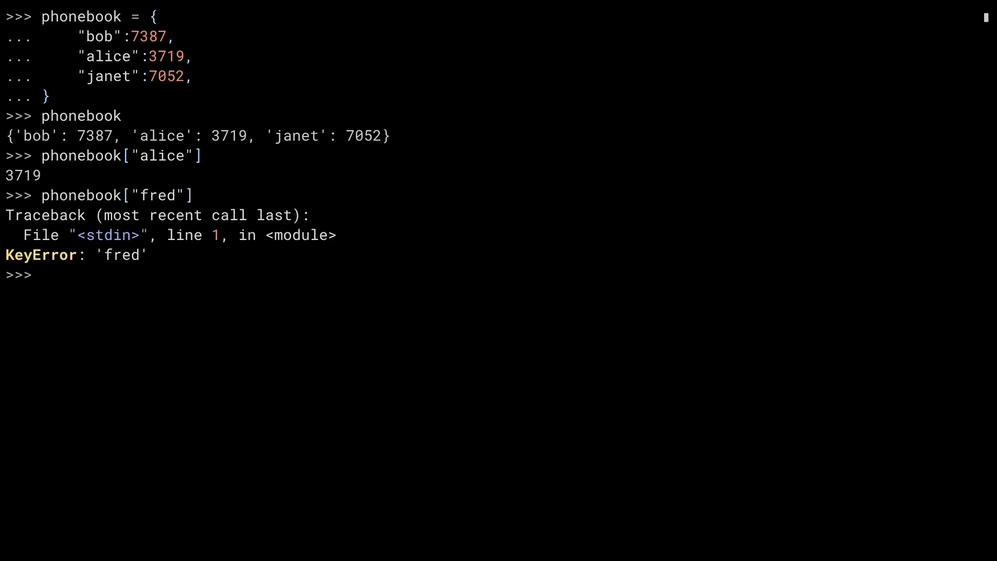
{"action": "type", "text": "phonebook.get(\"alice"}
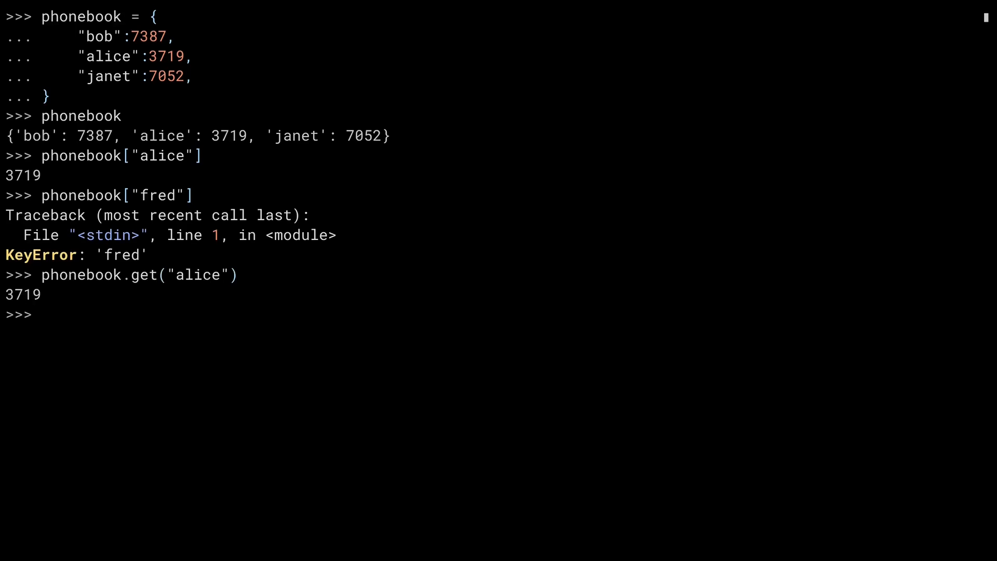
{"action": "type", "text": "phonebook.get(\"fred"}
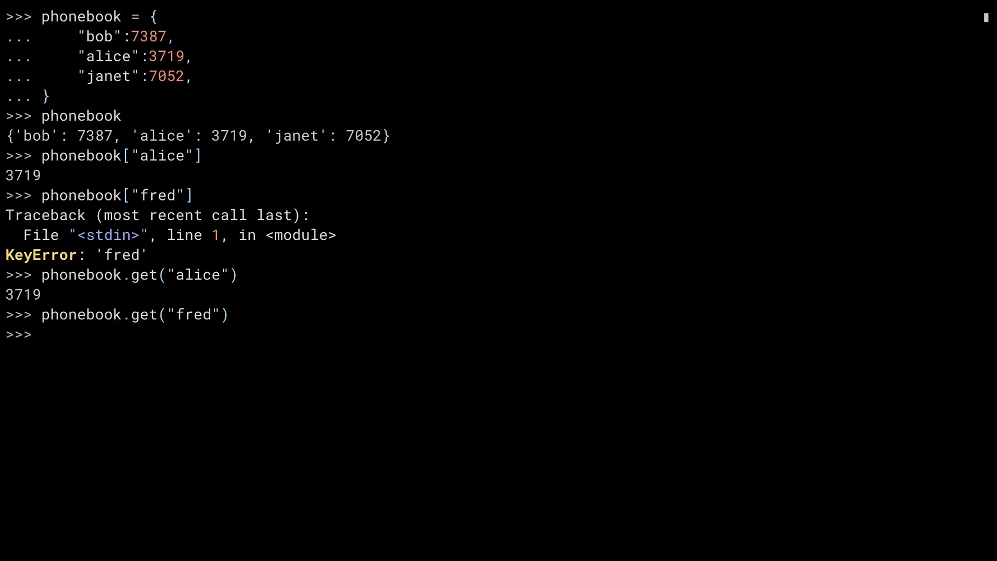
Step: Print phonebook.get("fred"), which shows None
{"action": "type", "text": "prin"}
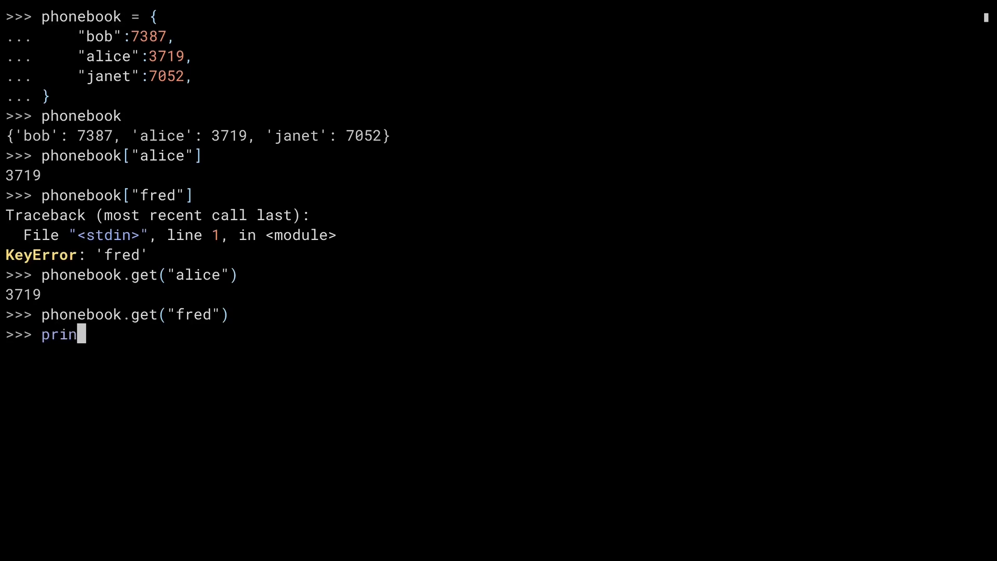
{"action": "type", "text": "t(phonebook.ge"}
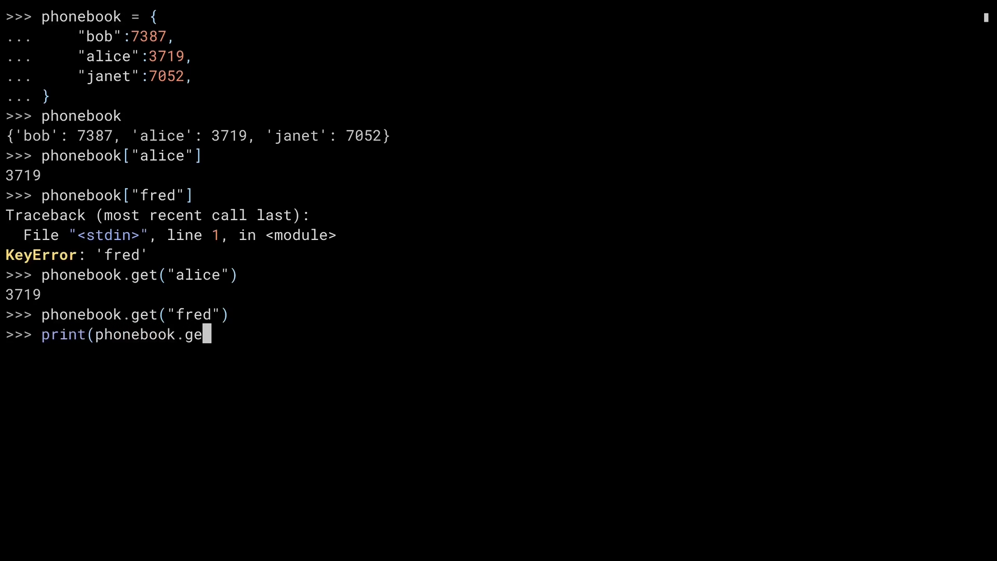
{"action": "key", "text": "Return"}
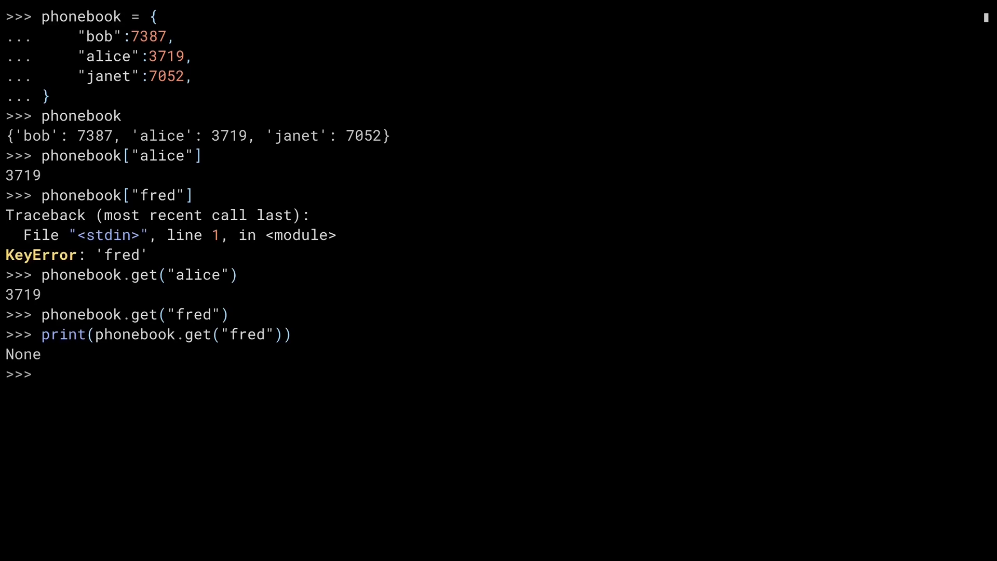
{"action": "type", "text": "phonebo"}
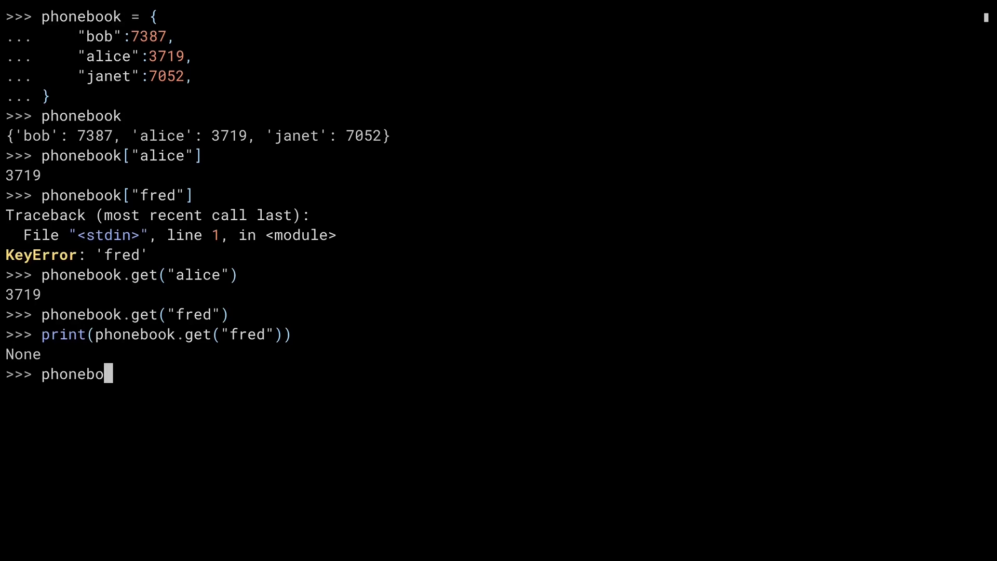
Step: Run phonebook.get("fred", 0), which returns the default 0
{"action": "type", "text": "ok.get(\"fred\", 0"}
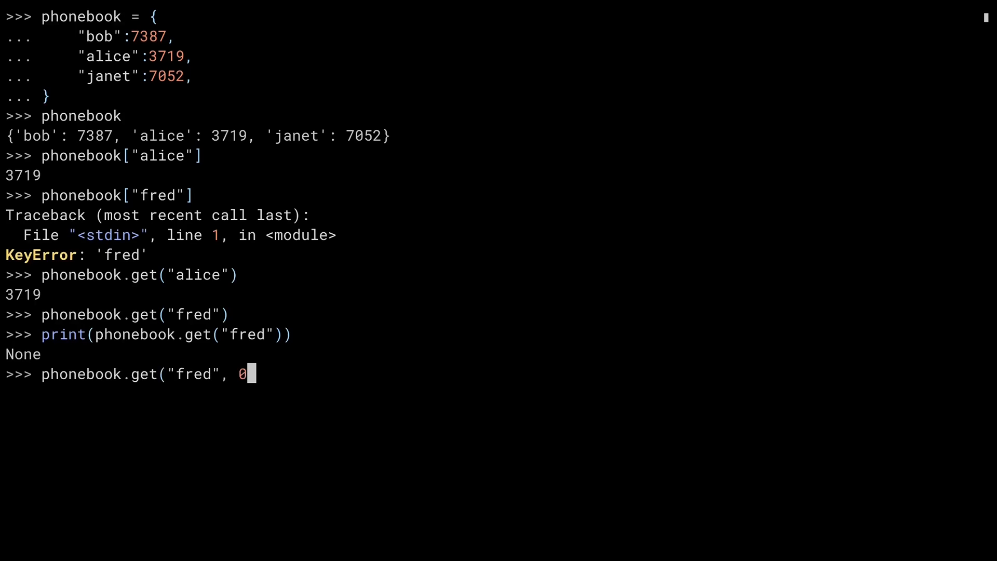
{"action": "key", "text": "Return"}
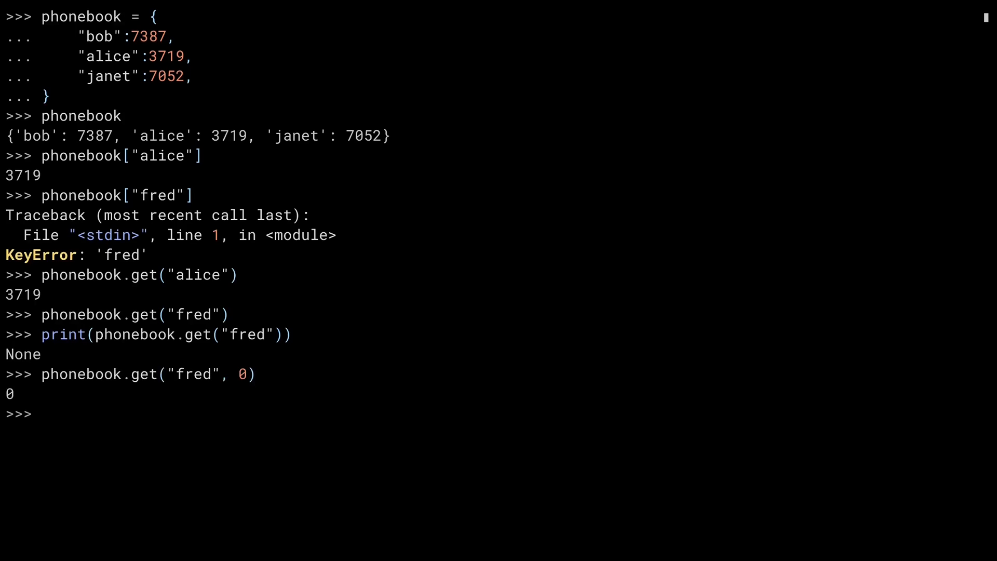
{"action": "type", "text": "len(phoneb"}
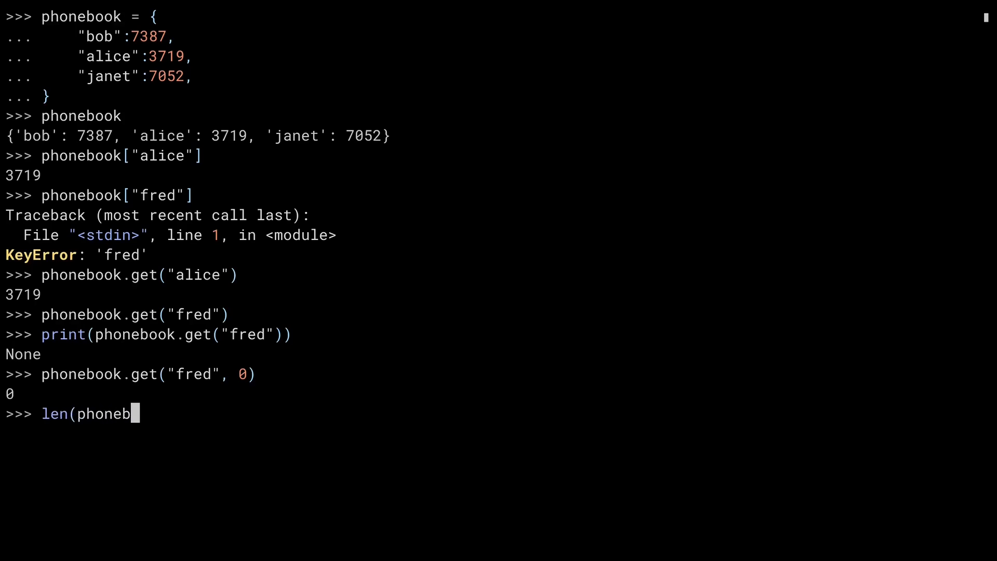
Step: Show len(phonebook) as 3, then phonebook.keys(), values() and items()
{"action": "key", "text": "Return"}
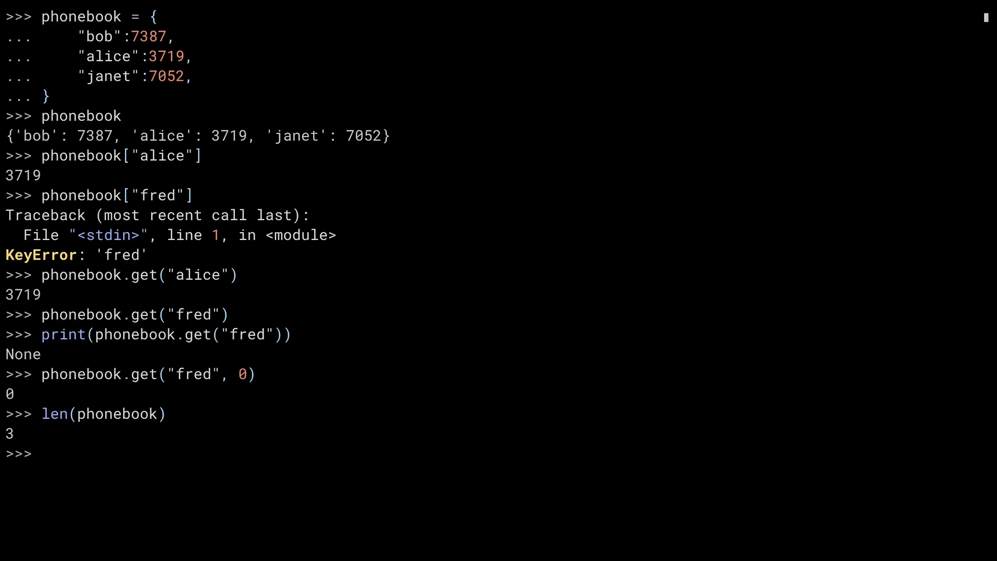
{"action": "type", "text": "phonebook.keys("}
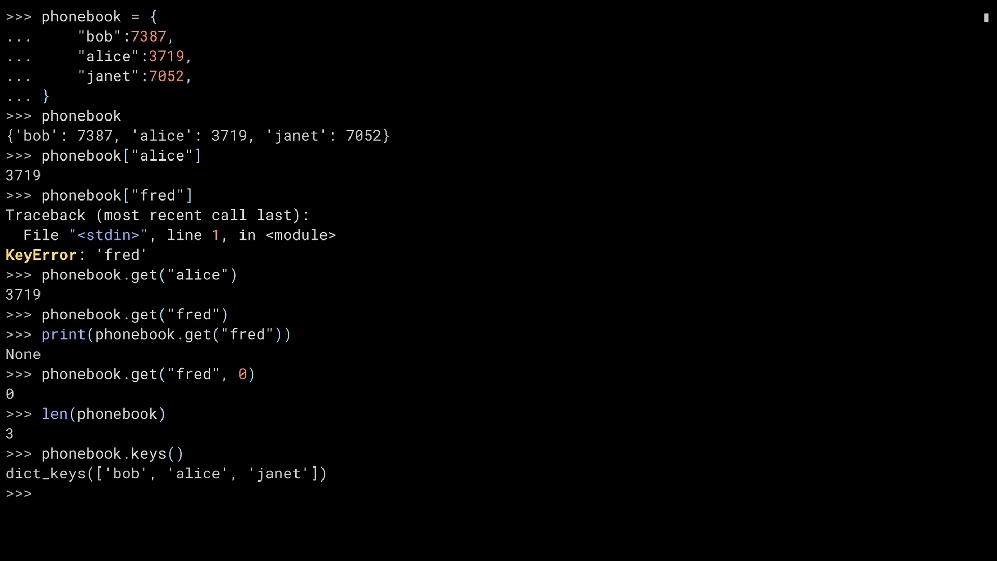
{"action": "type", "text": "phonebook.values("}
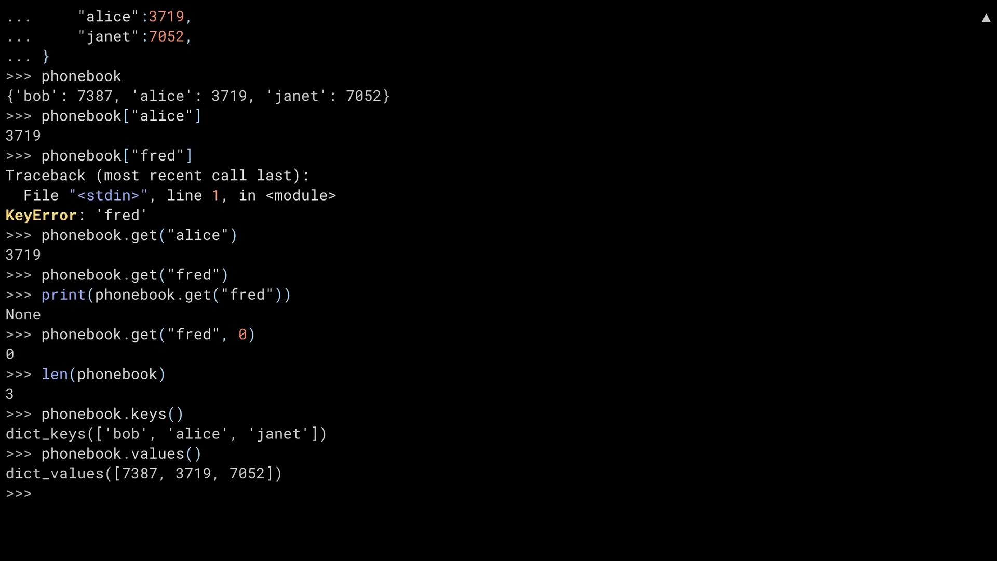
{"action": "type", "text": "phon"}
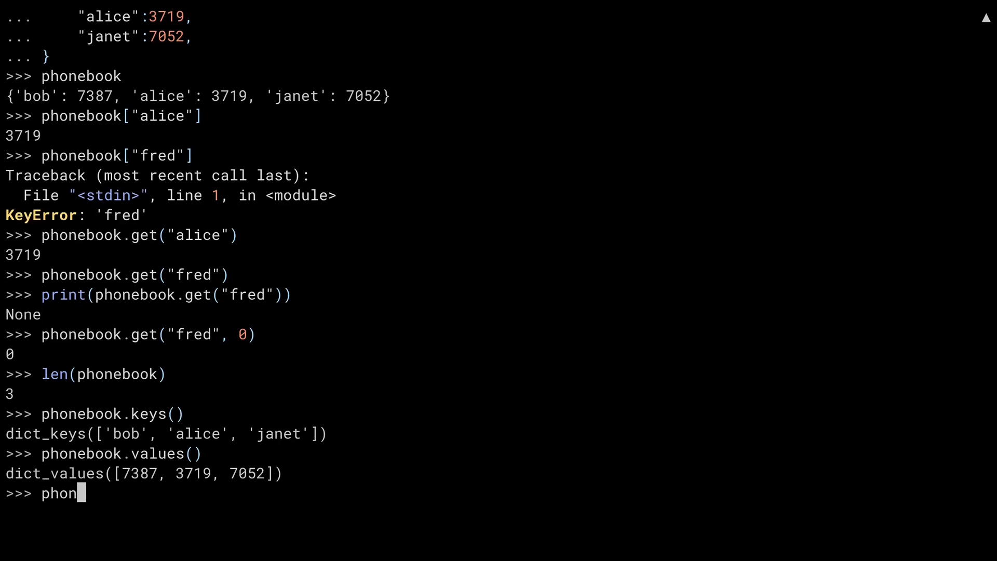
{"action": "key", "text": "Return"}
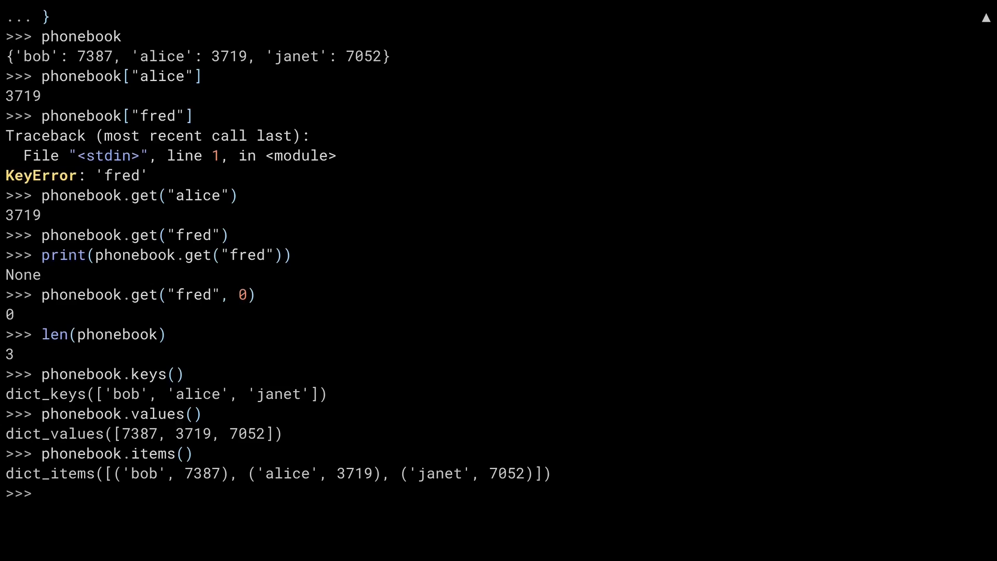
{"action": "type", "text": "for name, ext in phonebook.it"}
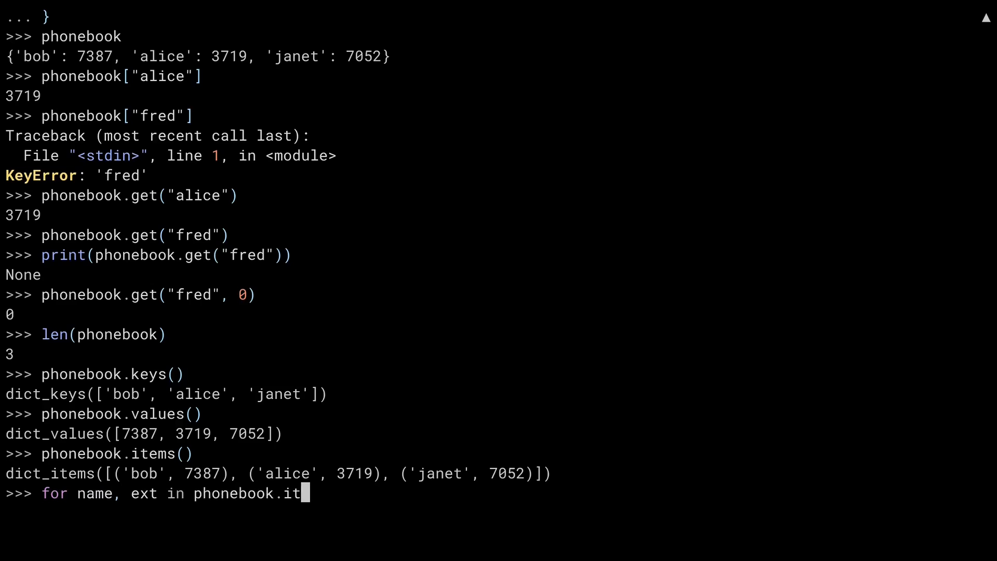
Step: Run a for loop over phonebook.items() printing f"Call {name} at x{ext}" for bob, alice and janet
{"action": "type", "text": "ems():"}
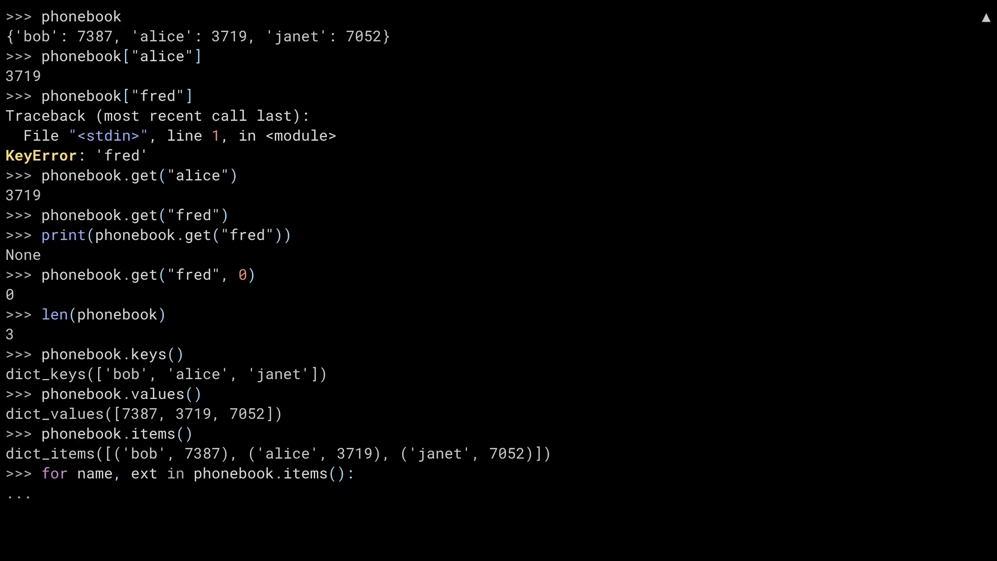
{"action": "type", "text": "print(f\"Call"}
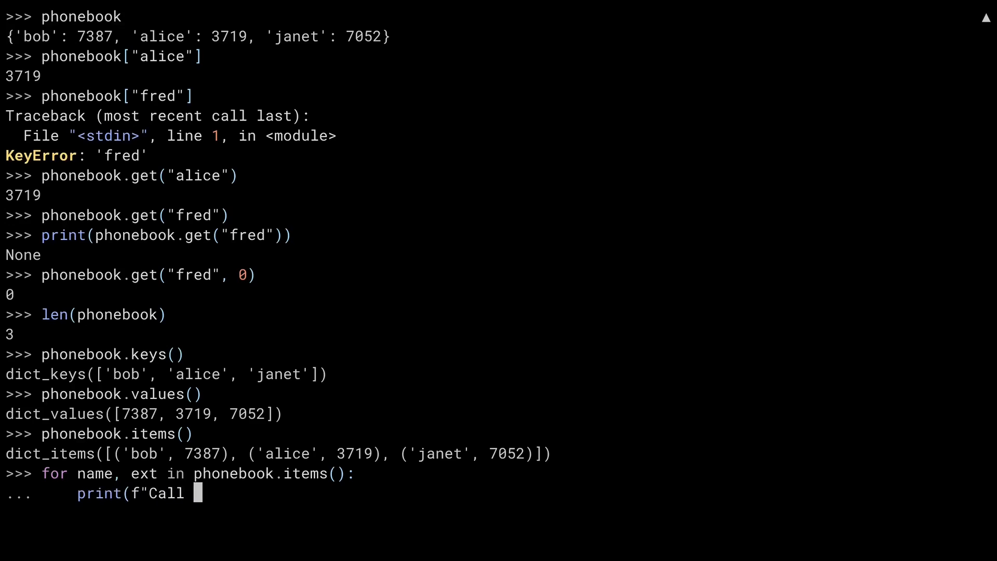
{"action": "type", "text": "{name} at x{ext}"}
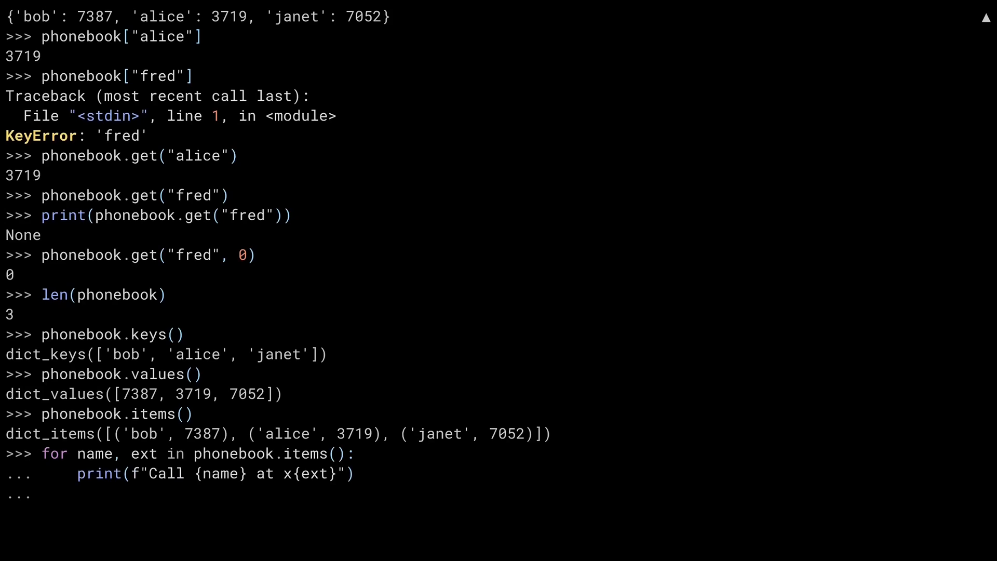
{"action": "key", "text": "Return"}
{"action": "type", "text": "# Dict comprehensions"}
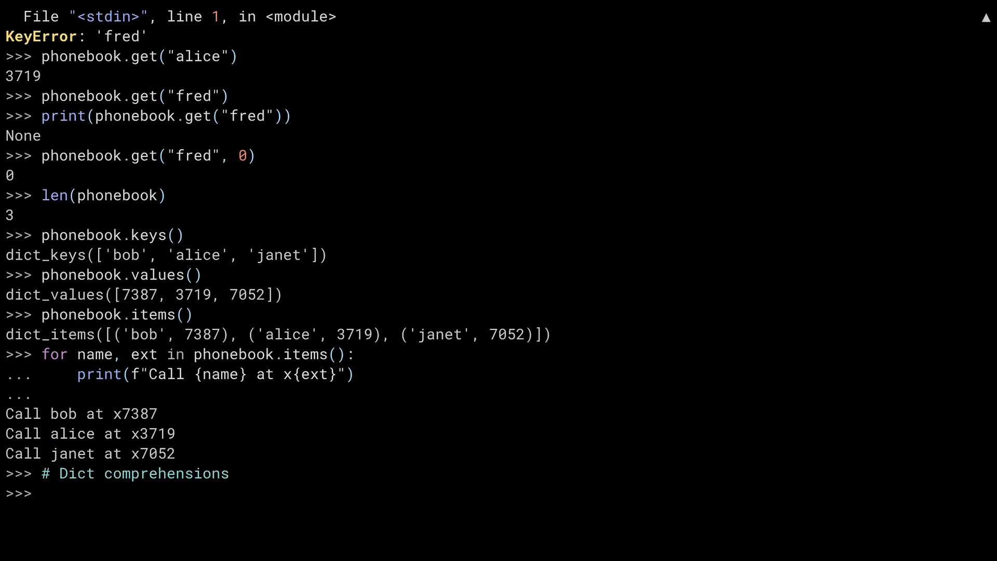
Step: Define ranks as tuples Picard/Captain, Riker/Commander and Worf/Lieutenant
{"action": "type", "text": "ranks = [(\"Picard\", \"Capt"}
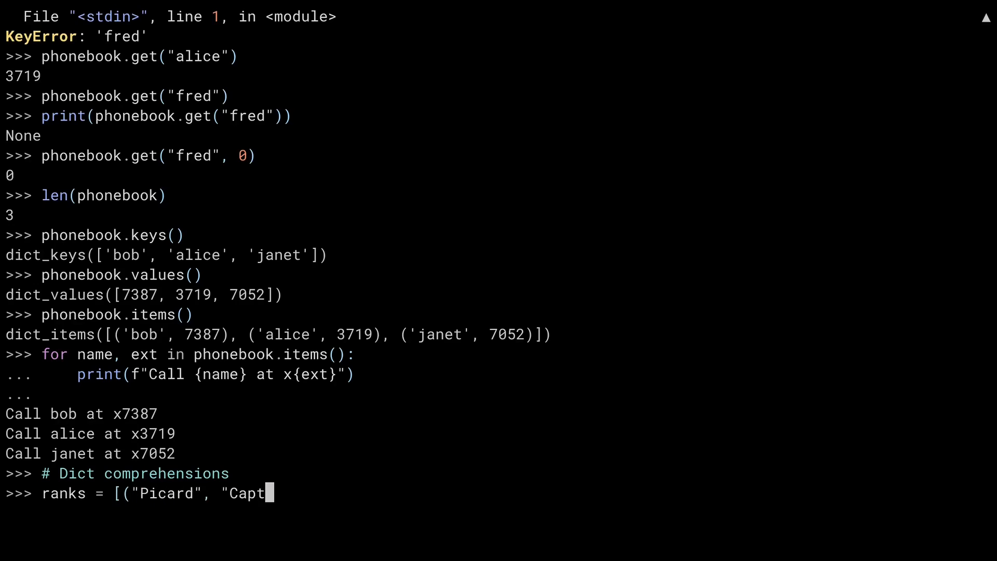
{"action": "type", "text": "ain\"), (\"Riker\", \"Commander\")]"}
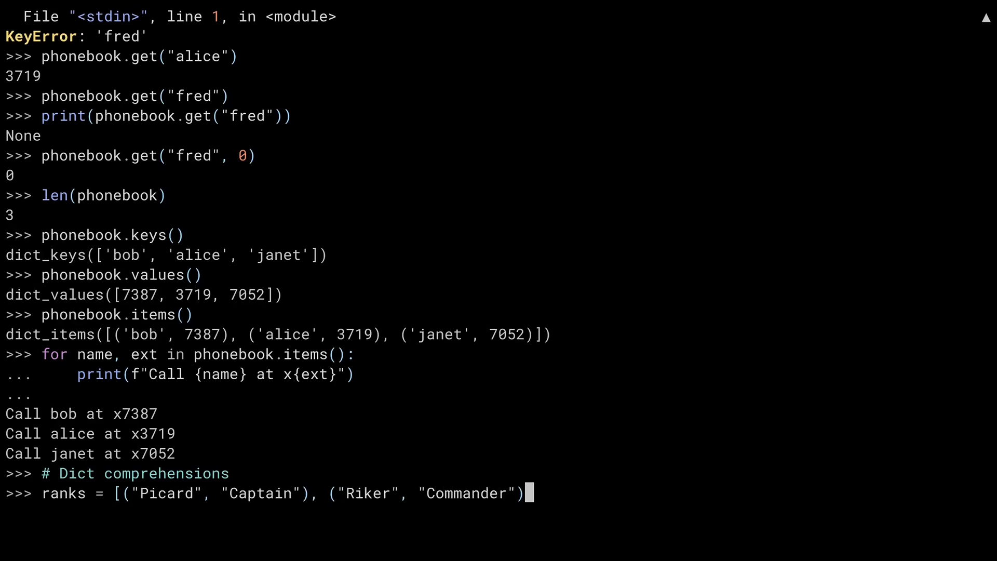
{"action": "type", "text": ", (\"Worf\", \"Lieutenant\")]"}
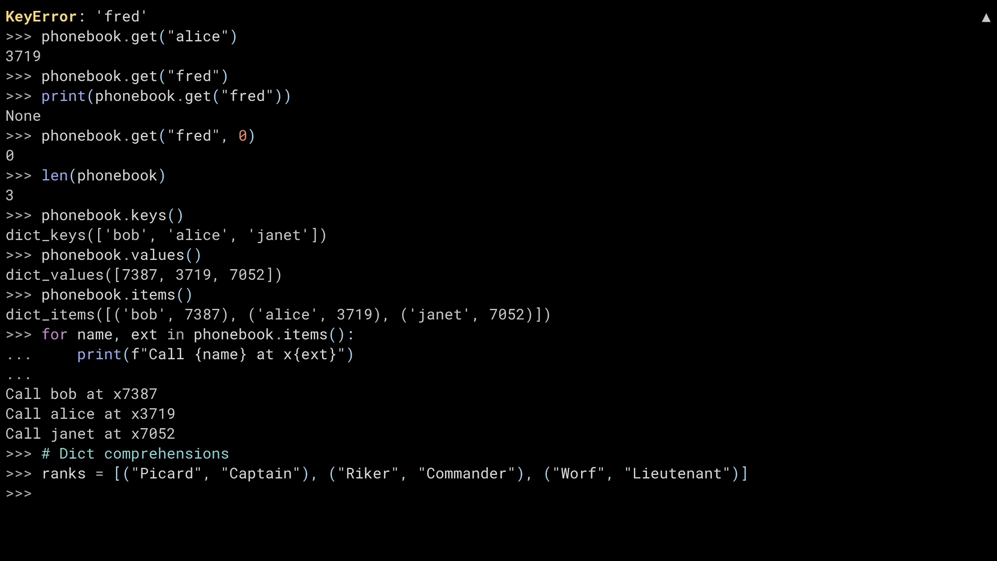
Step: Build rank_dict with {name: rank for name, rank in ranks} and display its three entries
{"action": "type", "text": "rank_di"}
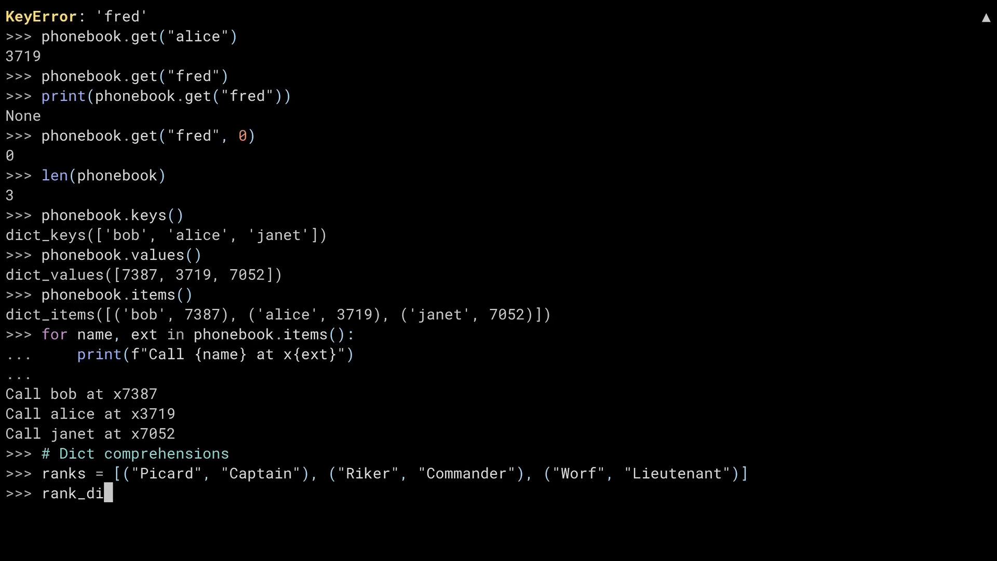
{"action": "type", "text": "ct = {name:ran"}
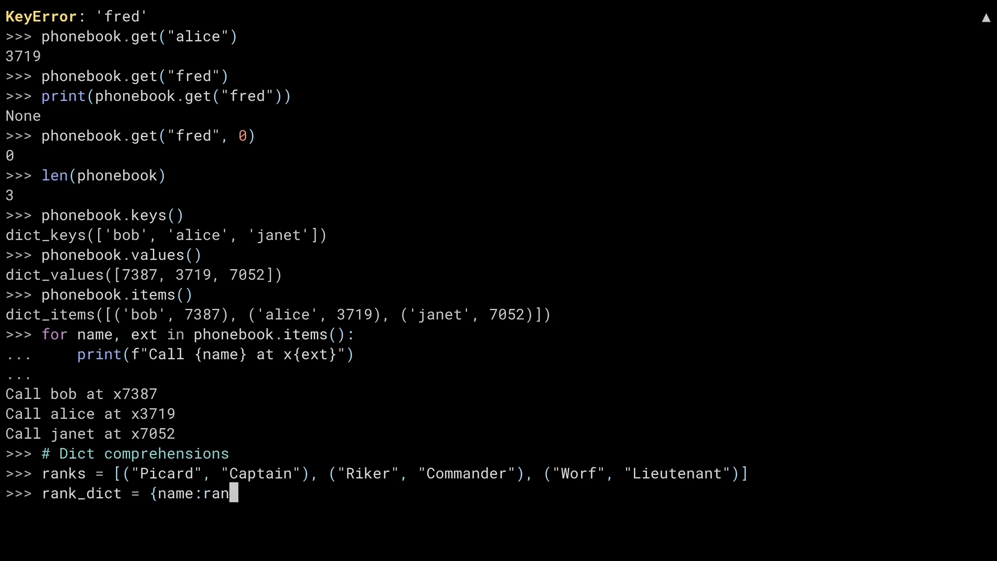
{"action": "type", "text": "k for name, ran"}
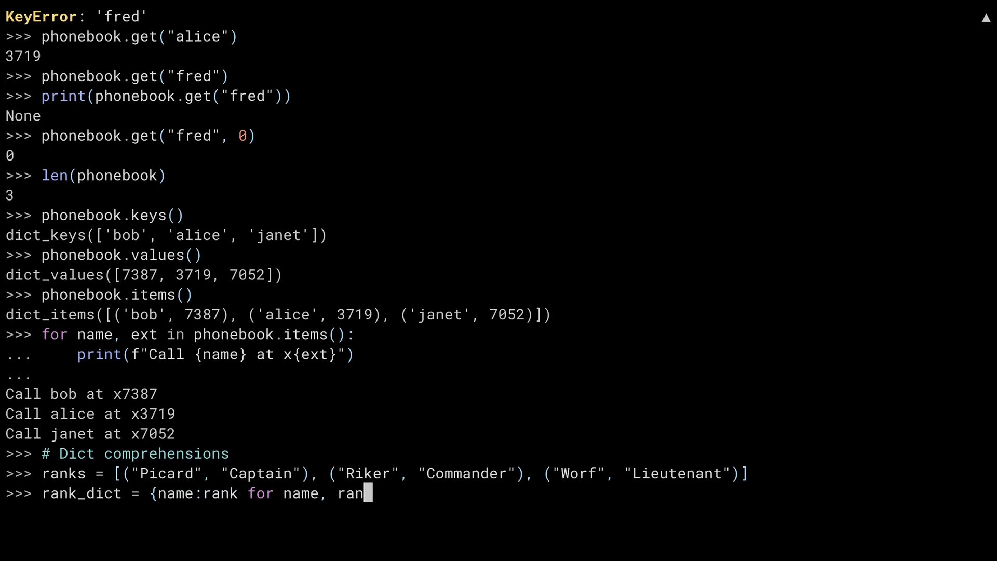
{"action": "key", "text": "Return"}
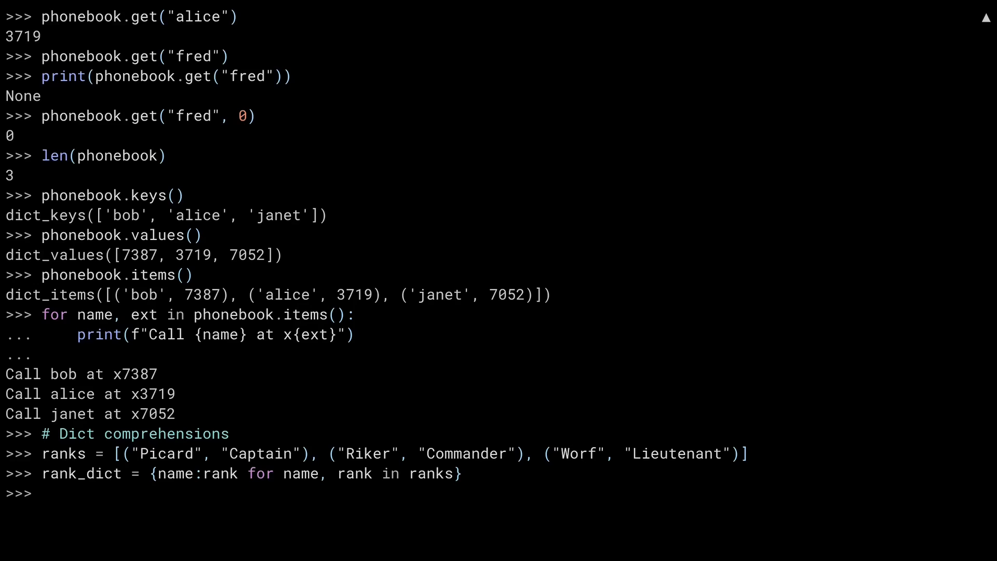
{"action": "type", "text": "rank"}
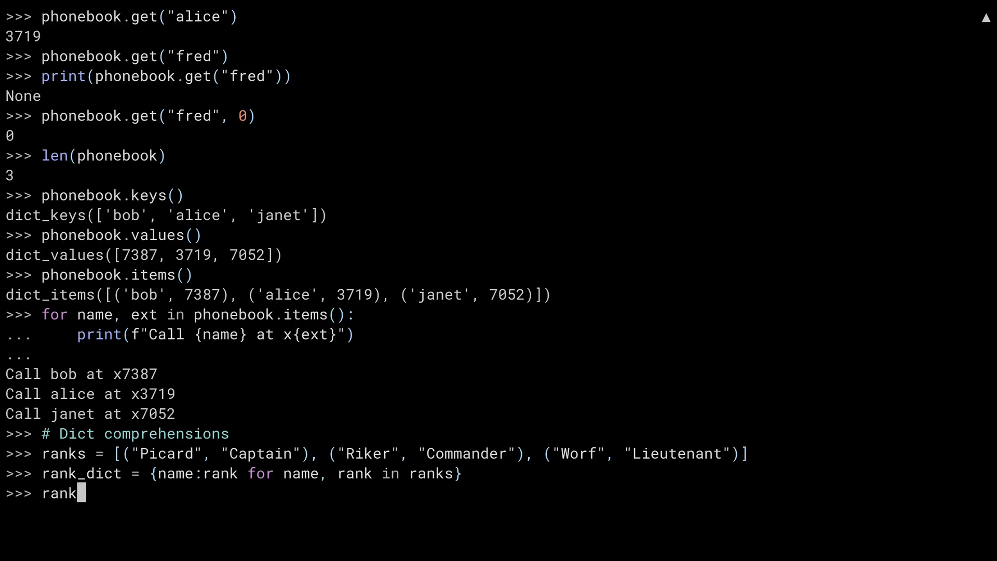
{"action": "key", "text": "Return"}
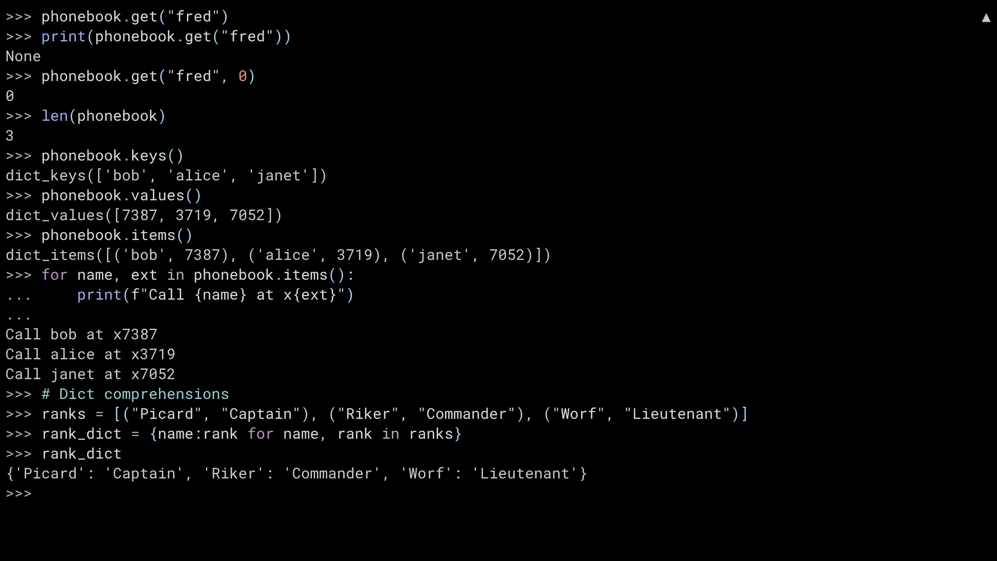
{"action": "type", "text": "squares = {x"}
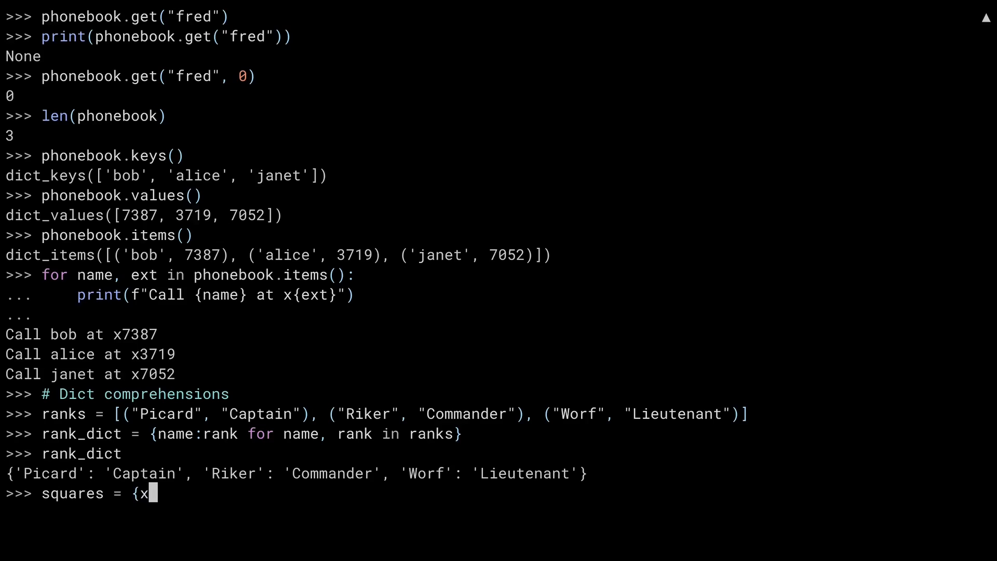
Step: Build squares = {x: x * x for x in range(6)} and display {0: 0, 1: 1, 2: 4, 3: 9, 4: 16, 5: 25}
{"action": "type", "text": ": x * x for x"}
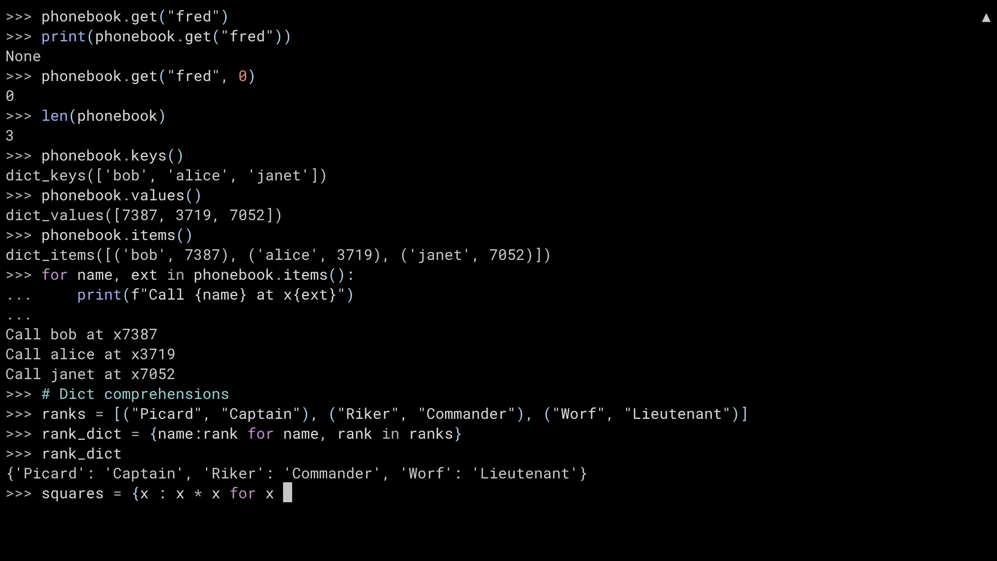
{"action": "type", "text": "in range(6)}"}
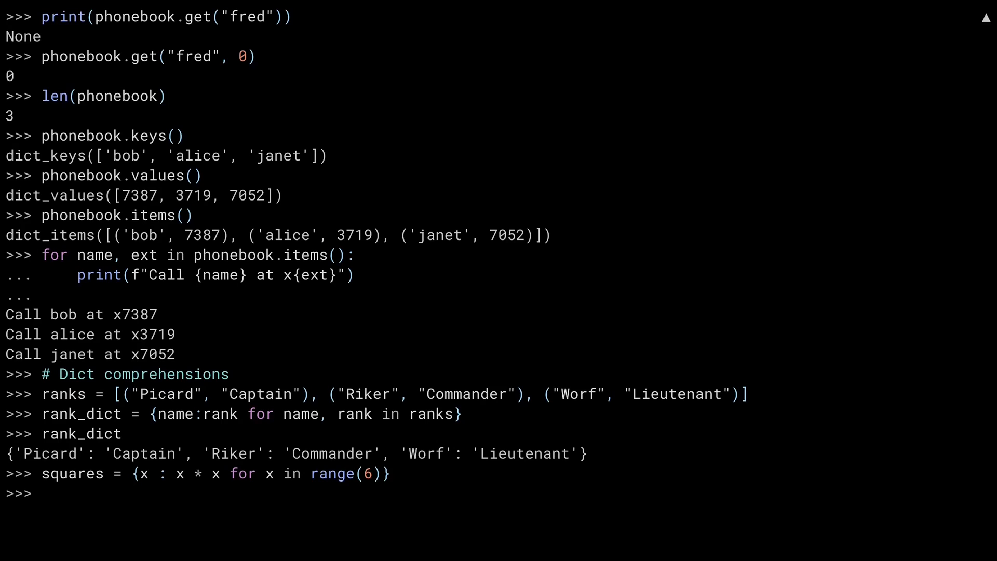
{"action": "type", "text": "s"}
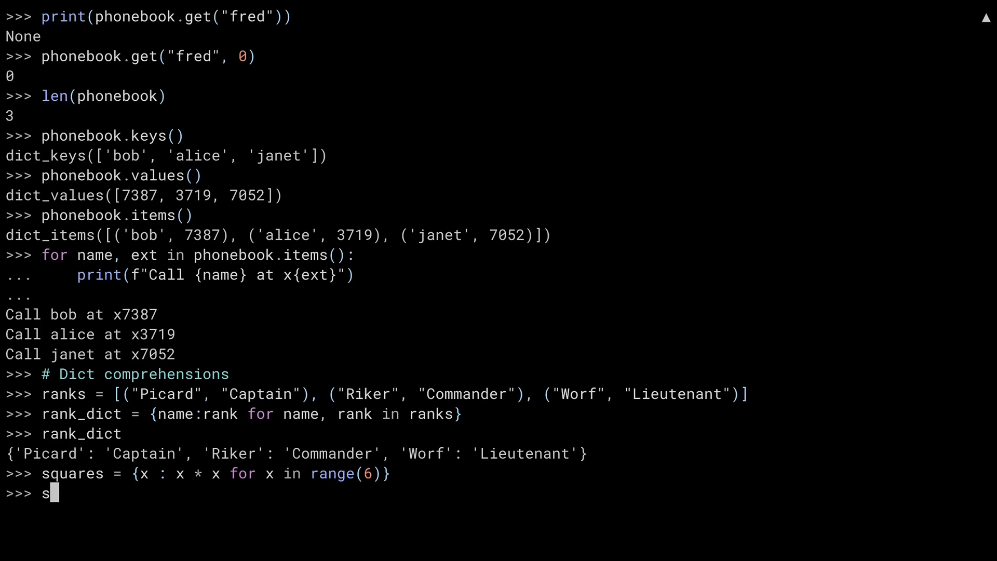
{"action": "key", "text": "Return"}
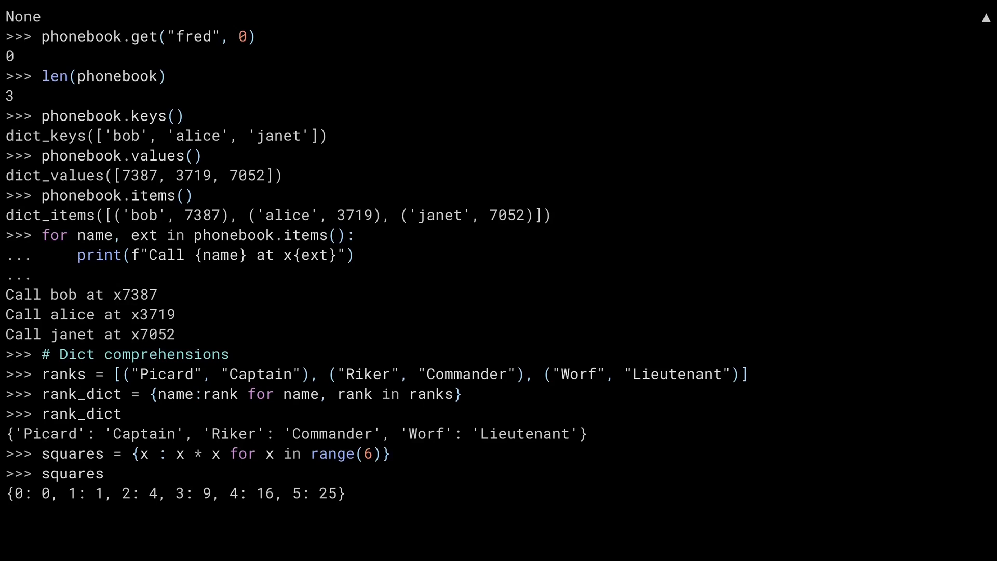